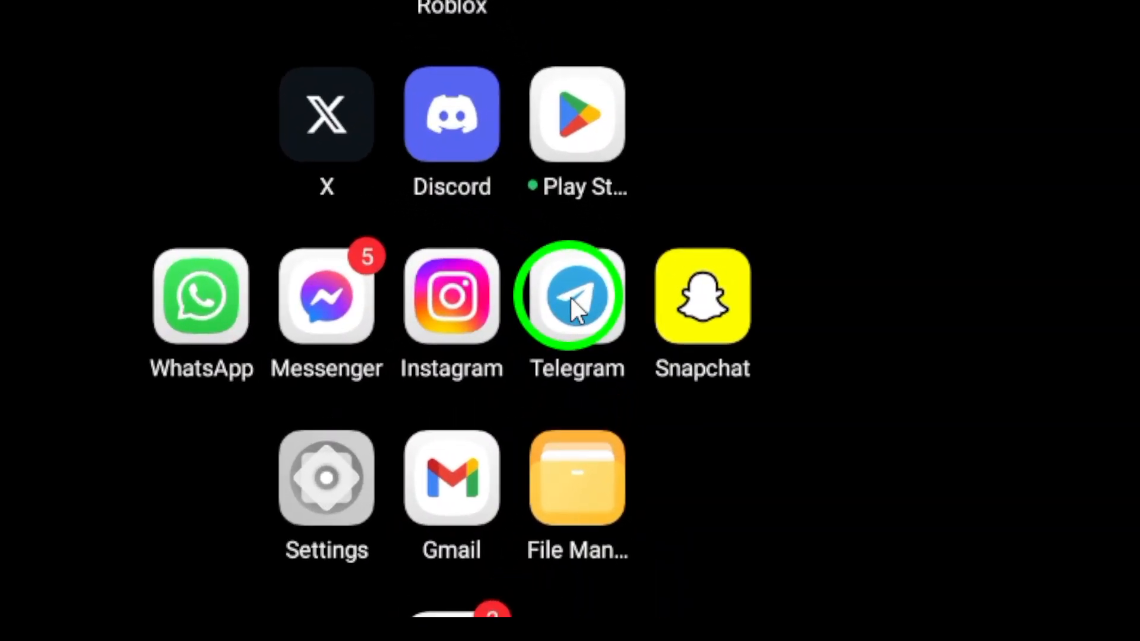
- Launch Telegram from the home screen and open its main navigation menu
{"action": "left_click", "coordinate": [577, 295]}
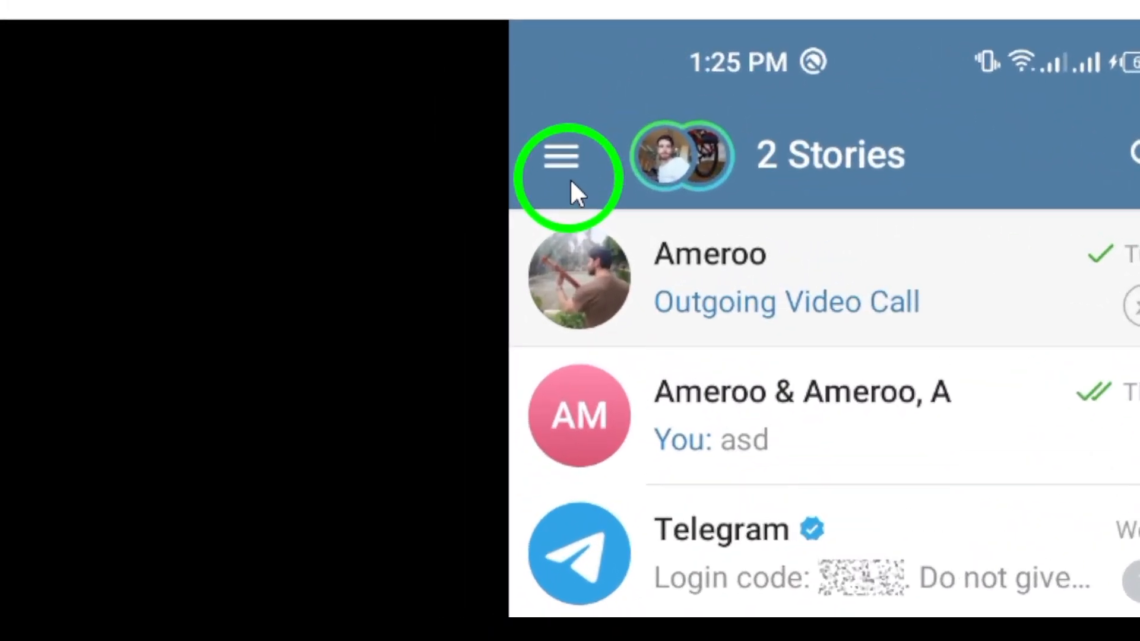
{"action": "left_click", "coordinate": [560, 155]}
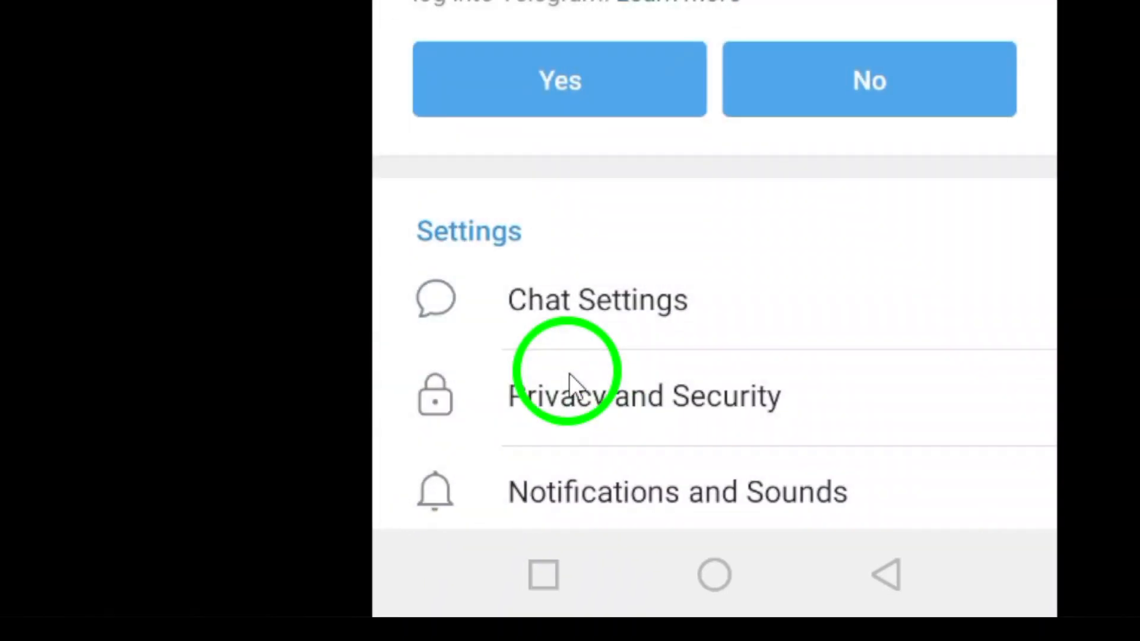
{"action": "mouse_move", "coordinate": [574, 371]}
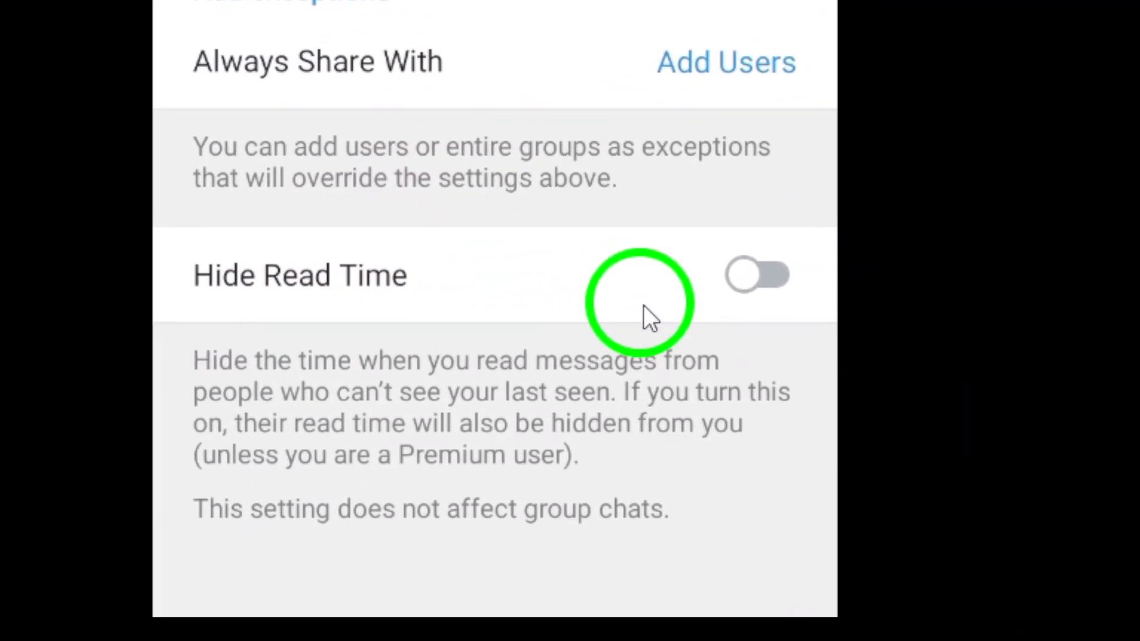
- Turn on the Hide Read Time toggle on the Last Seen & Online page
{"action": "left_click", "coordinate": [758, 275]}
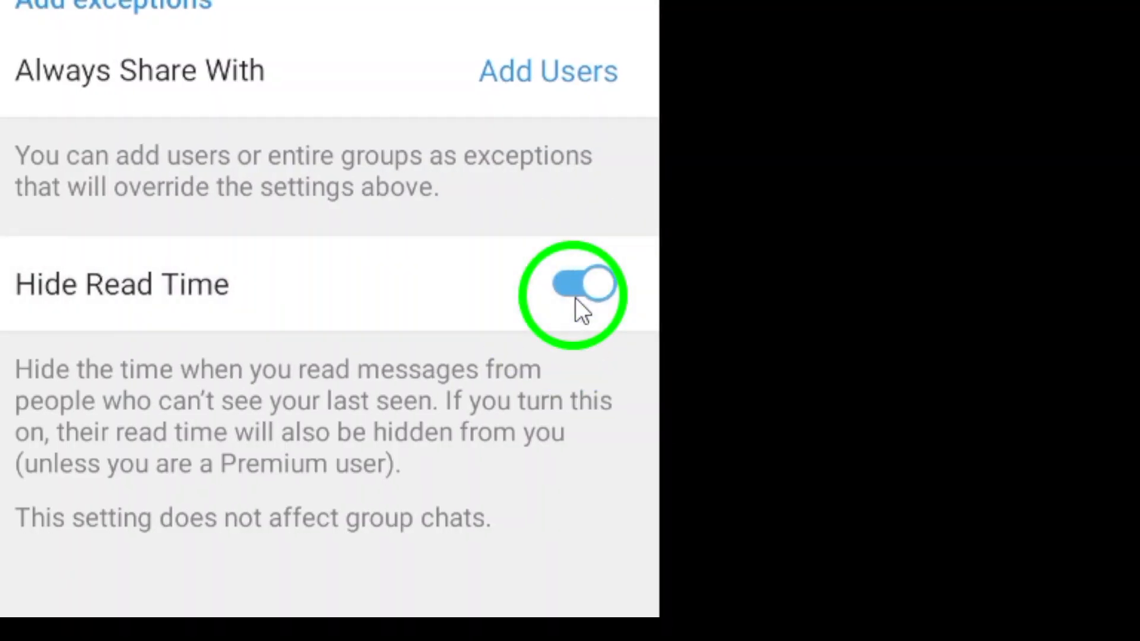